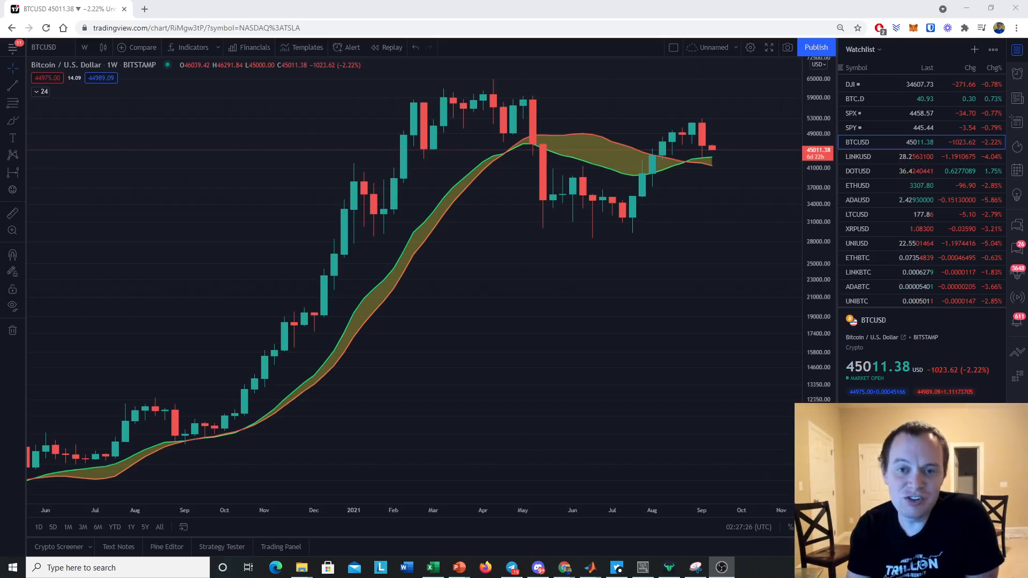
pyautogui.moveTo(570, 232)
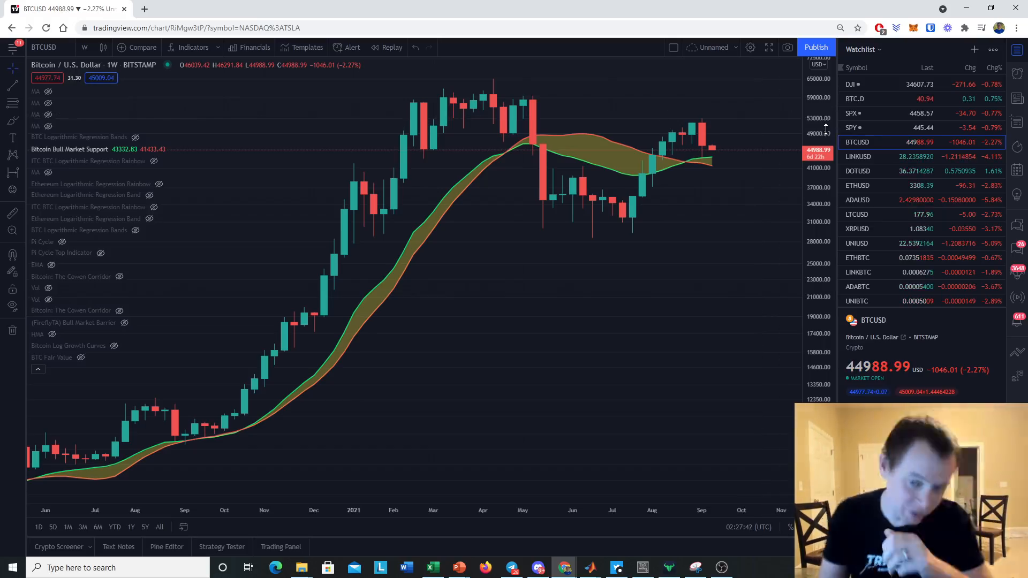
pyautogui.moveTo(524, 257)
pyautogui.write('x')
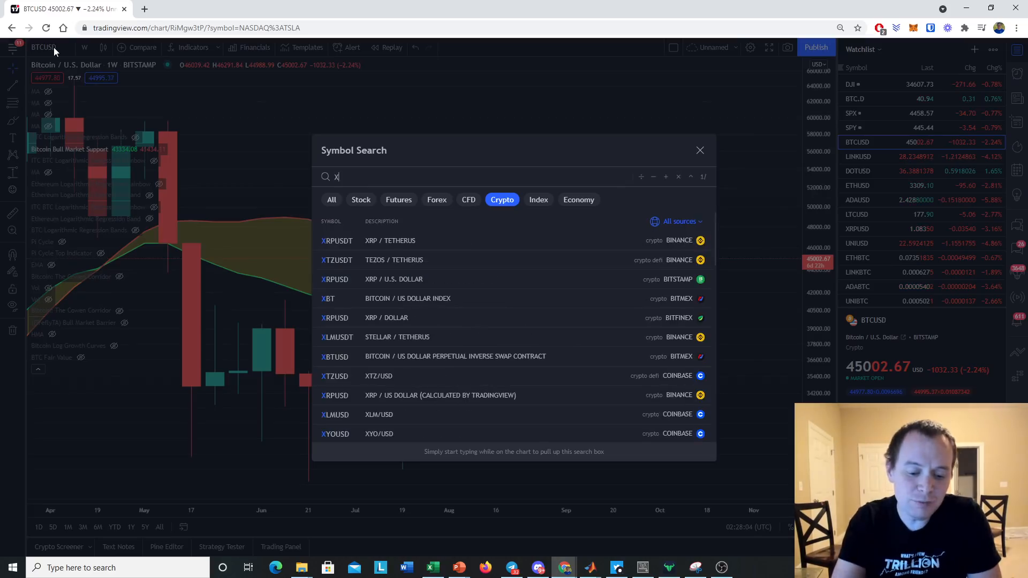
# Step: Switch the weekly Bitcoin/USD chart to Kraken's XBTUSD and pick the brush tool
pyautogui.write('BTUSD')
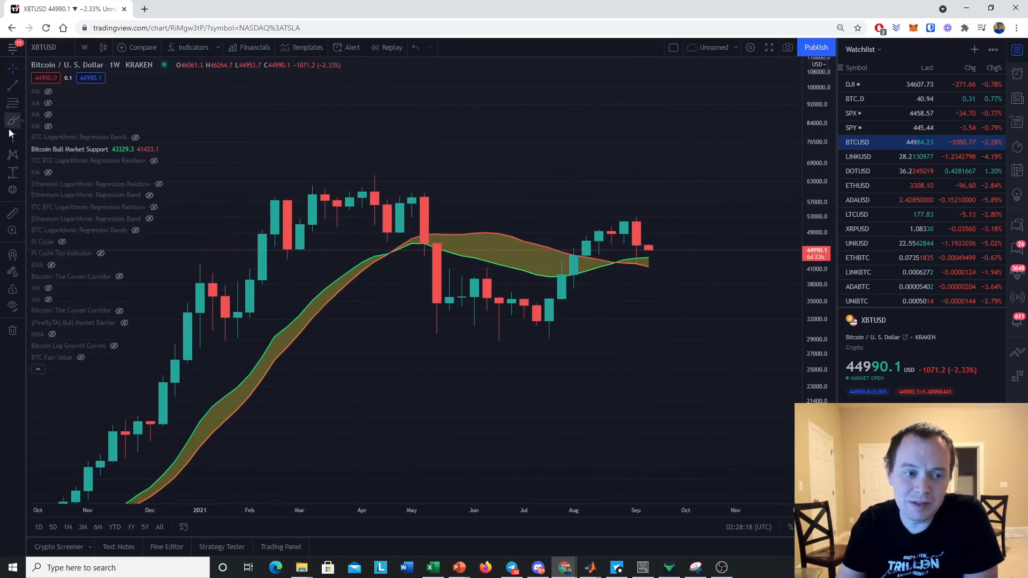
pyautogui.click(13, 120)
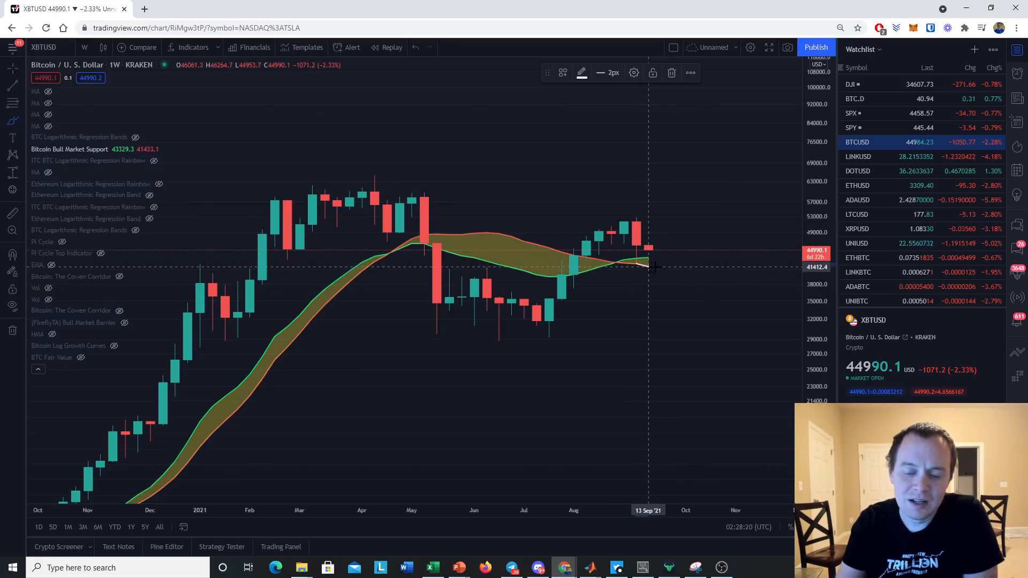
pyautogui.moveTo(684, 265)
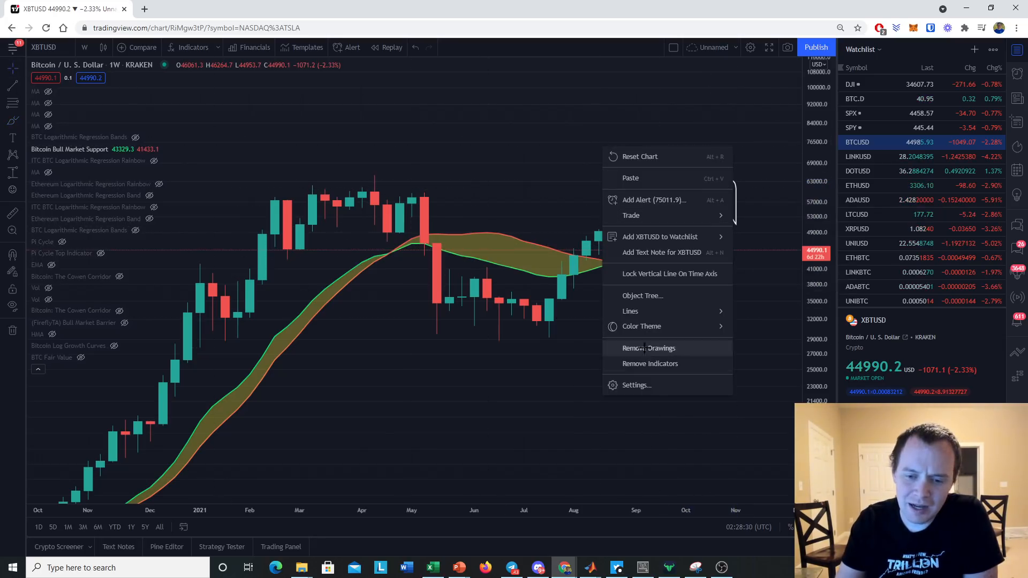
# Step: Remove the existing drawings, then pan back through earlier years of price history
pyautogui.click(649, 348)
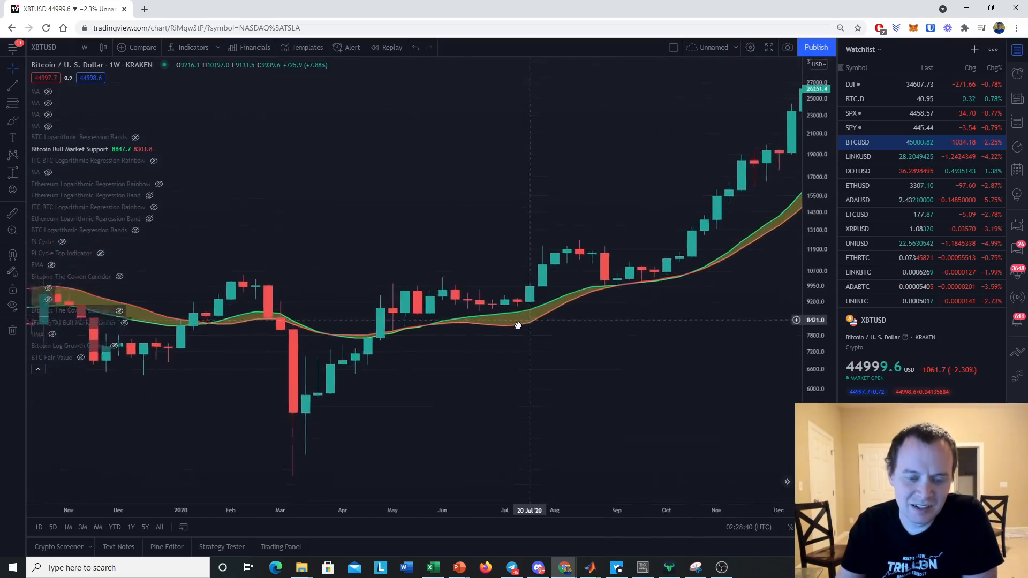
pyautogui.moveTo(518, 326); pyautogui.dragTo(446, 351)
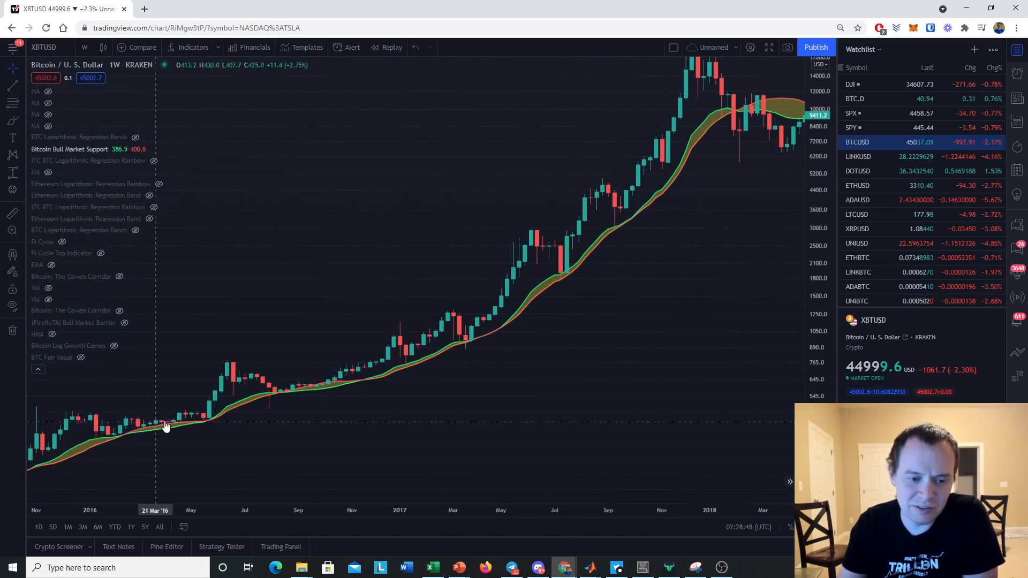
pyautogui.moveTo(483, 348)
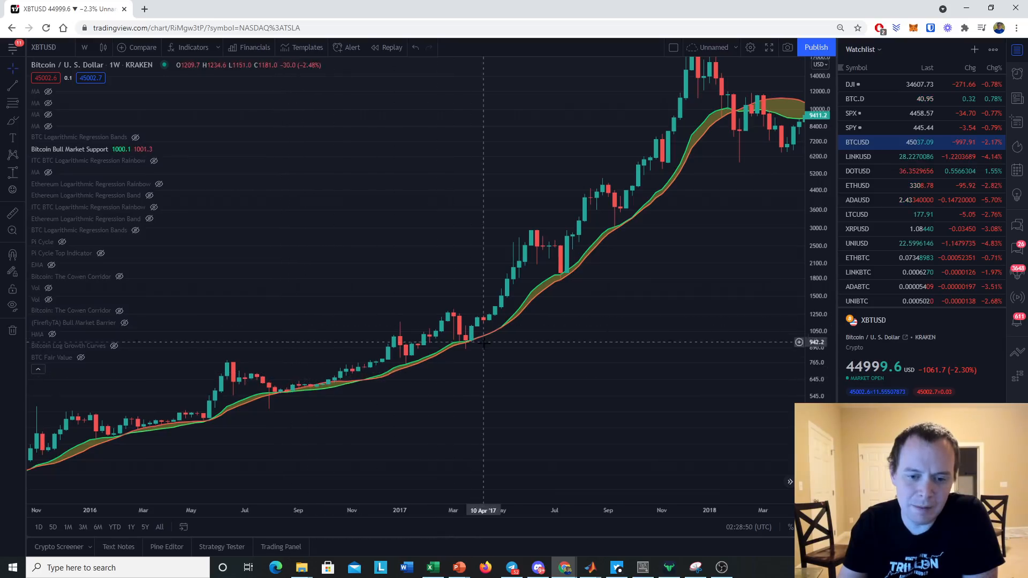
pyautogui.moveTo(541, 288)
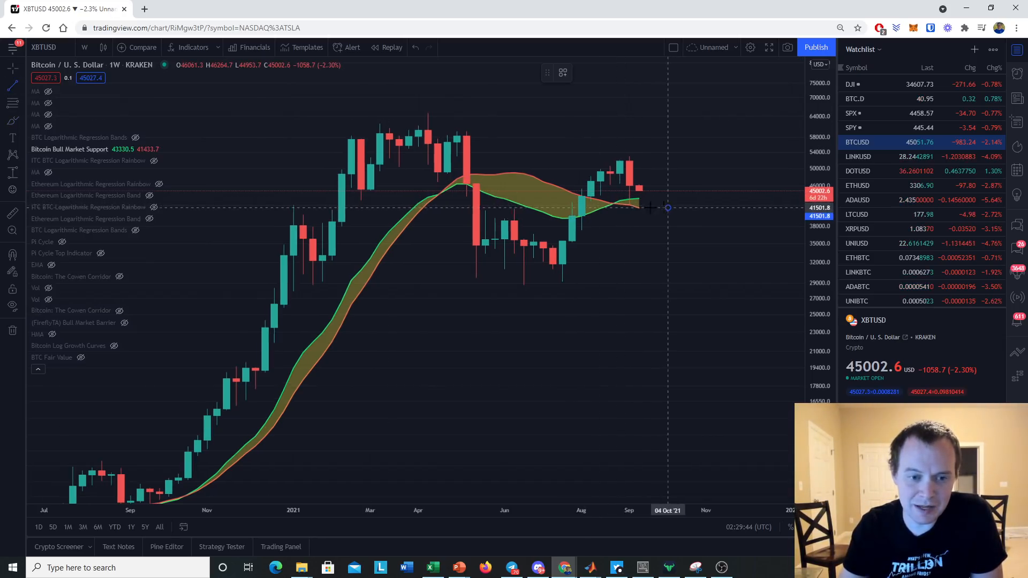
# Step: Draw a horizontal line at roughly 41,500 along the support band level
pyautogui.moveTo(667, 208); pyautogui.dragTo(187, 208)
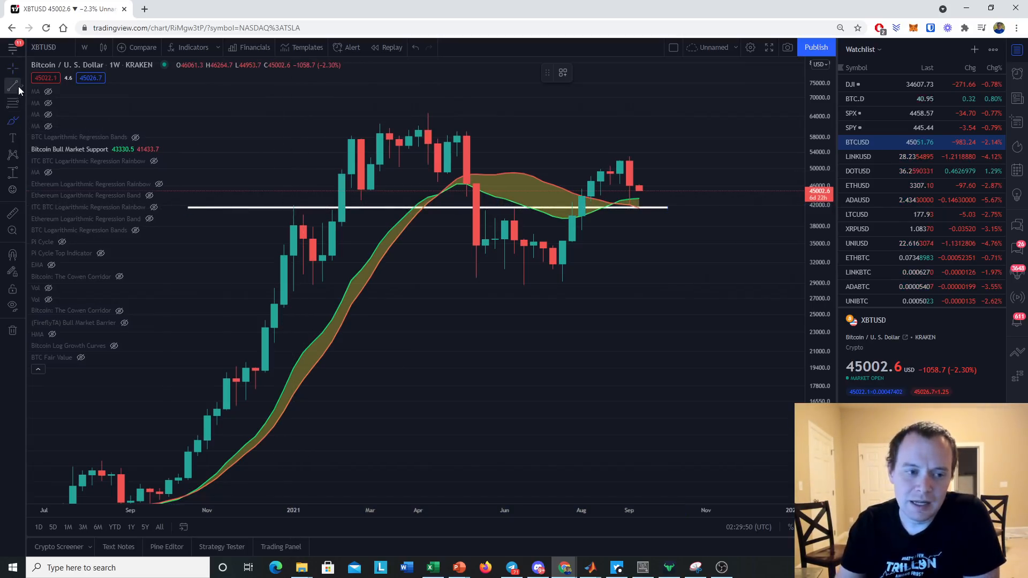
pyautogui.moveTo(641, 202)
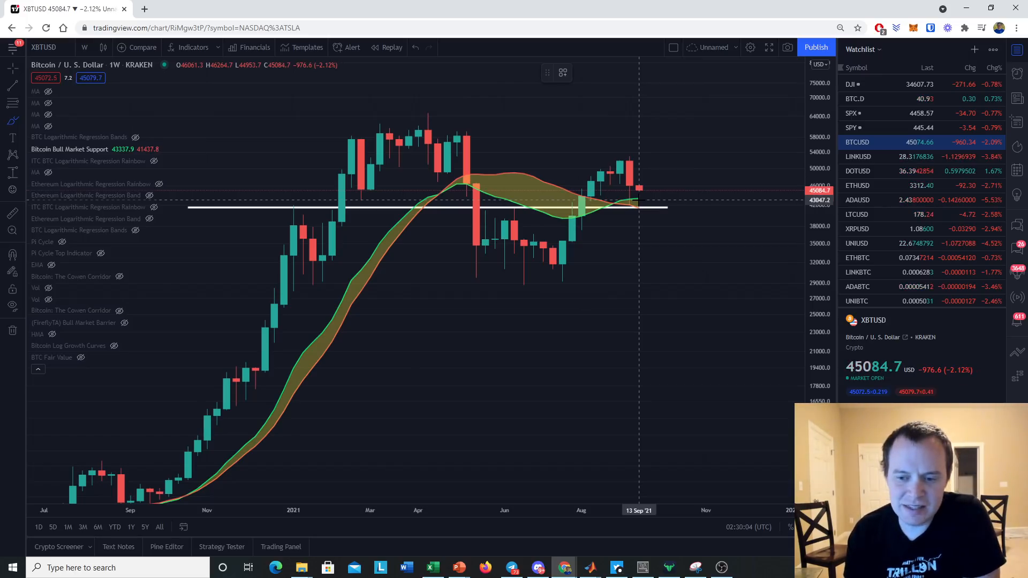
pyautogui.moveTo(688, 226)
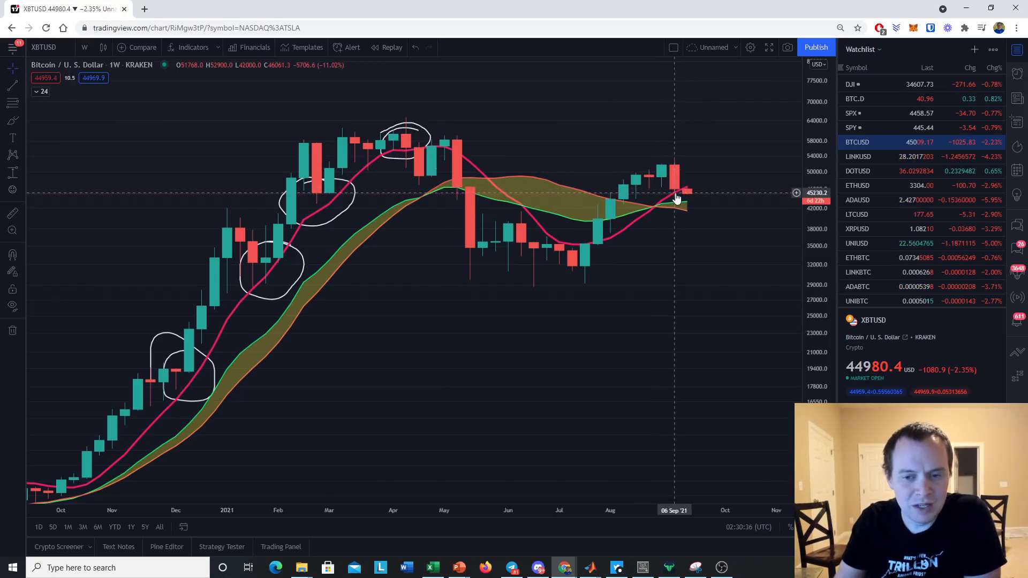
pyautogui.moveTo(691, 196)
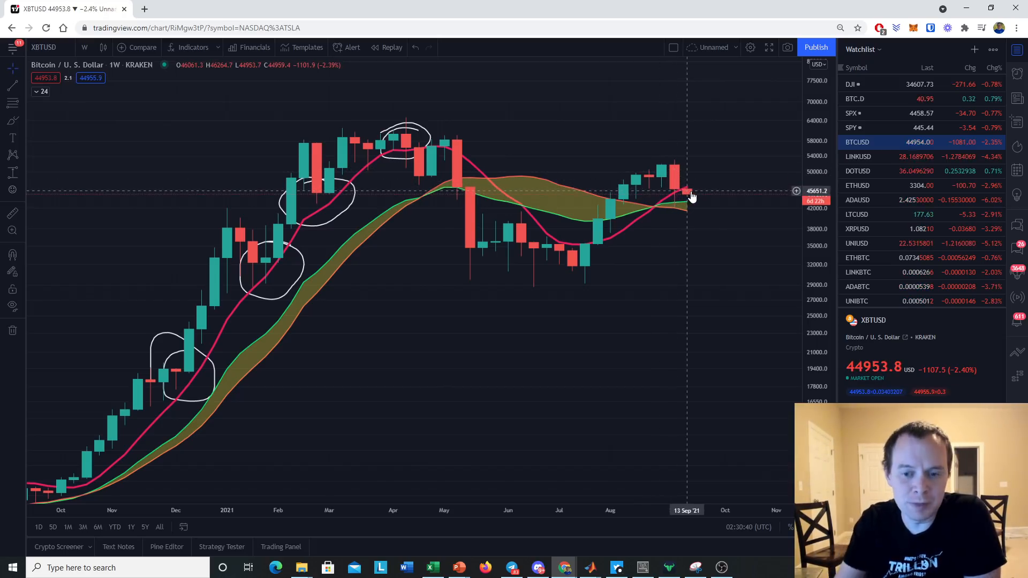
pyautogui.moveTo(672, 192)
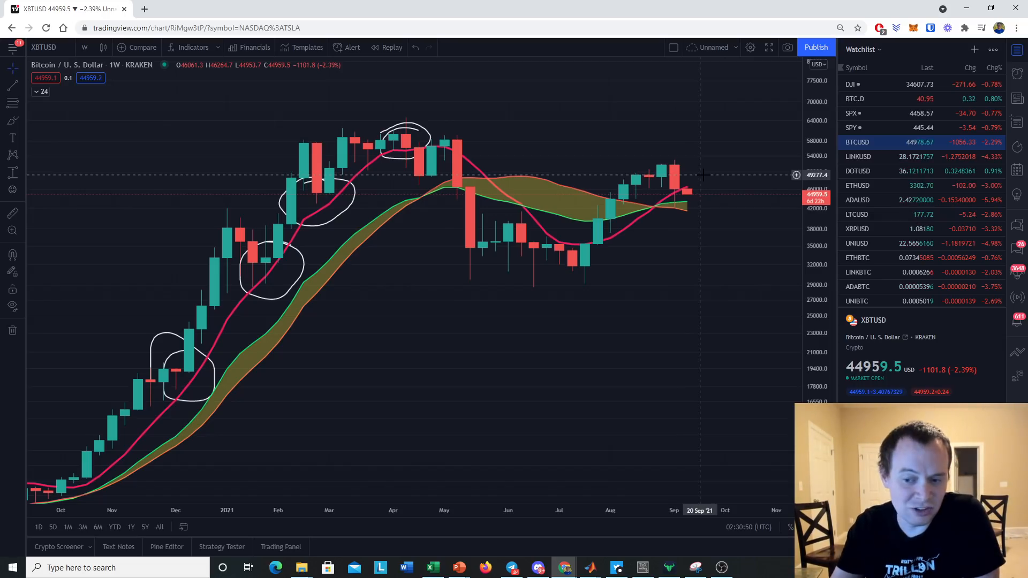
pyautogui.moveTo(673, 202)
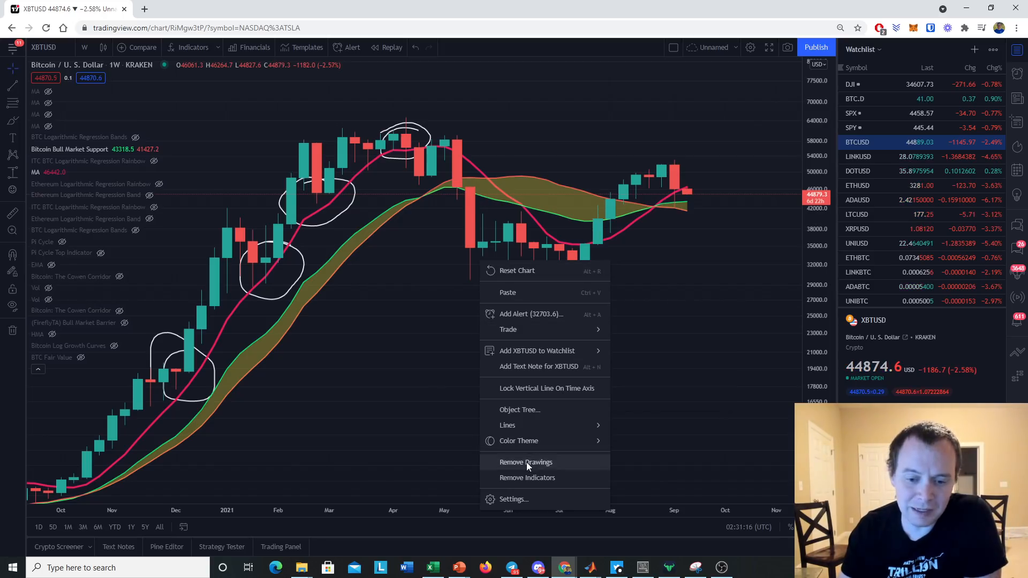
# Step: Remove all the white circle drawings, leaving the band and pink average
pyautogui.click(526, 462)
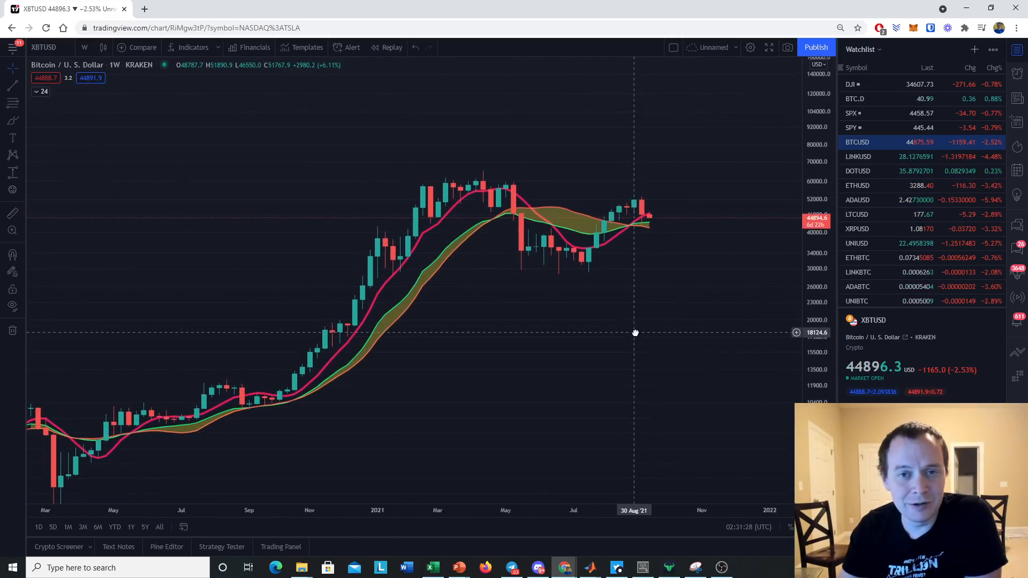
pyautogui.moveTo(520, 235)
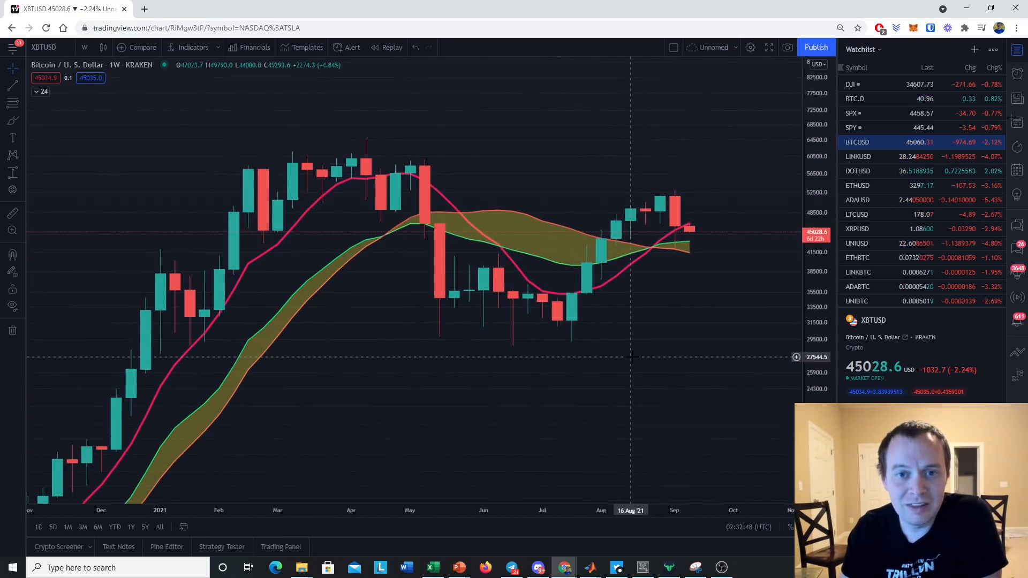
pyautogui.moveTo(691, 237)
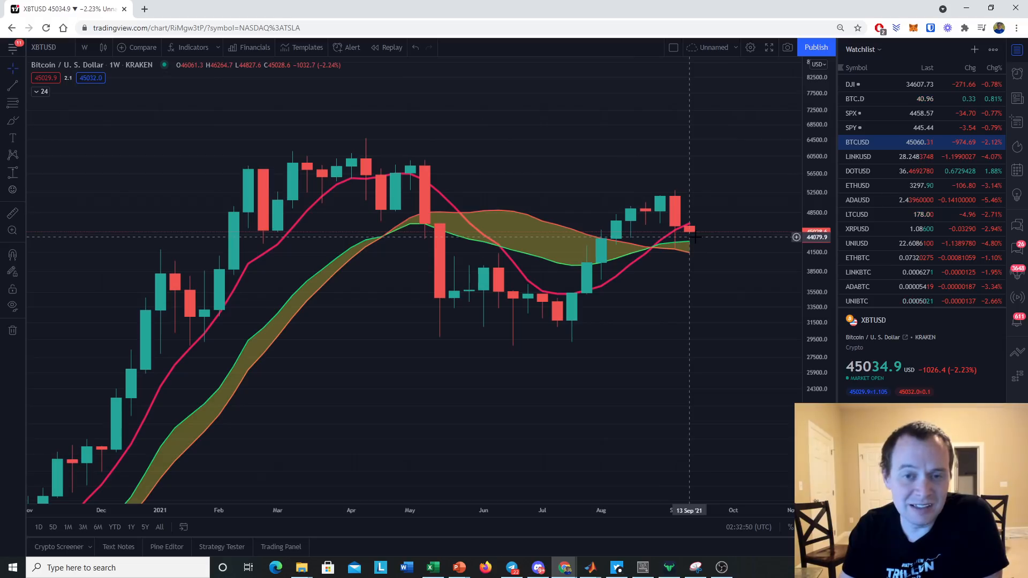